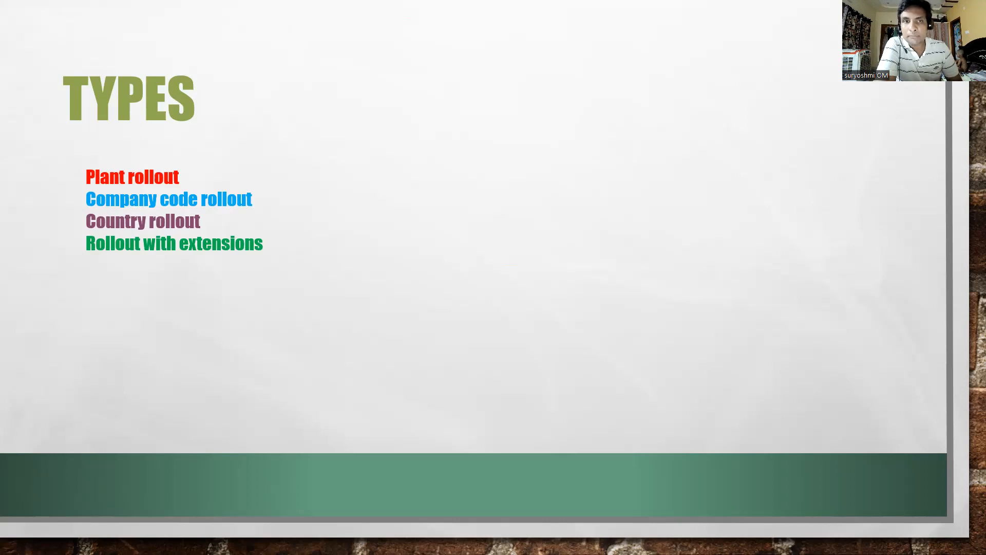
mouse_move(680, 159)
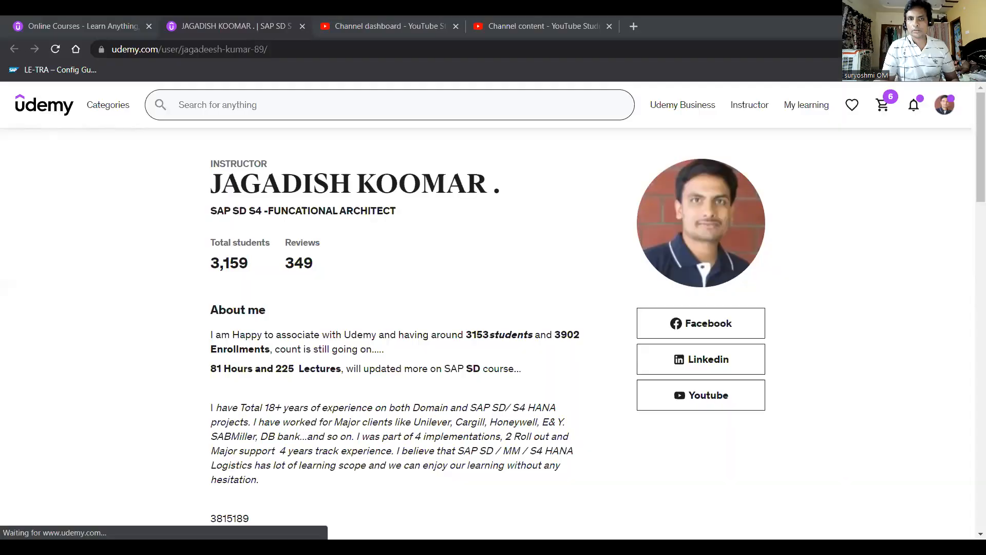
mouse_move(774, 97)
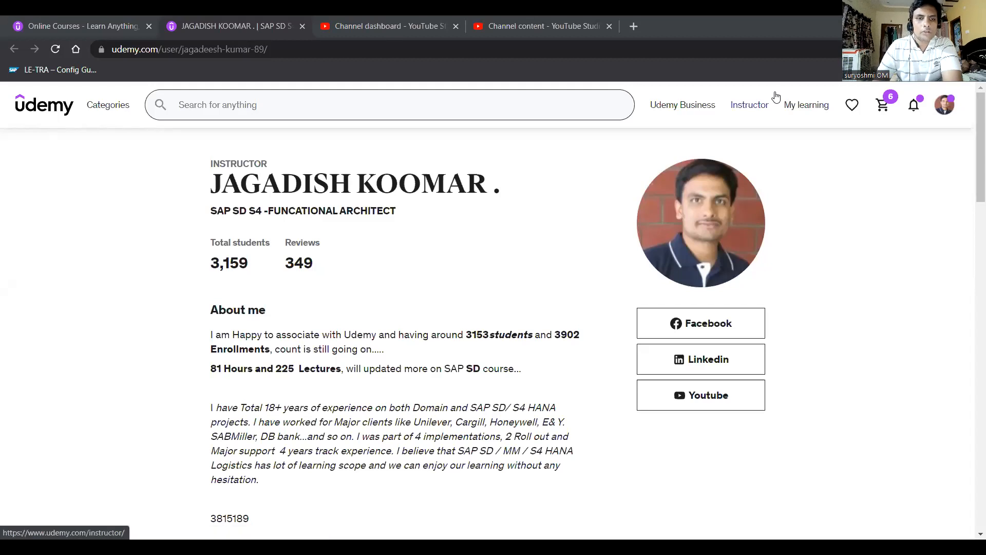
mouse_move(237, 294)
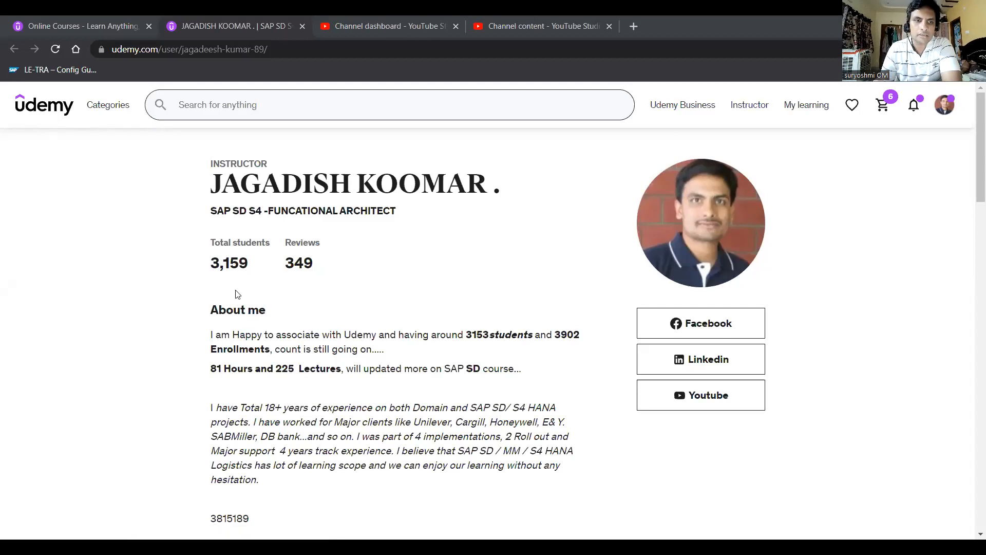
mouse_move(237, 270)
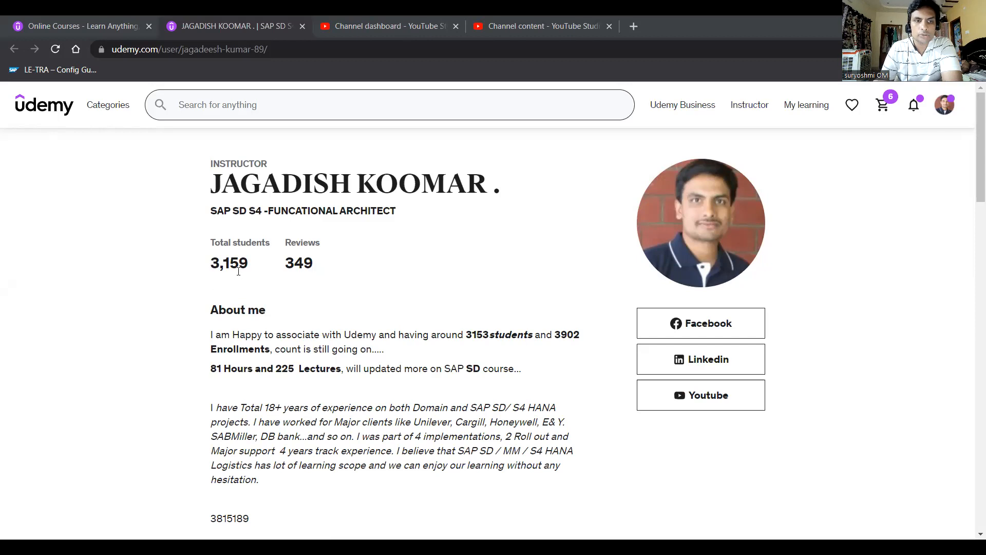
mouse_move(970, 135)
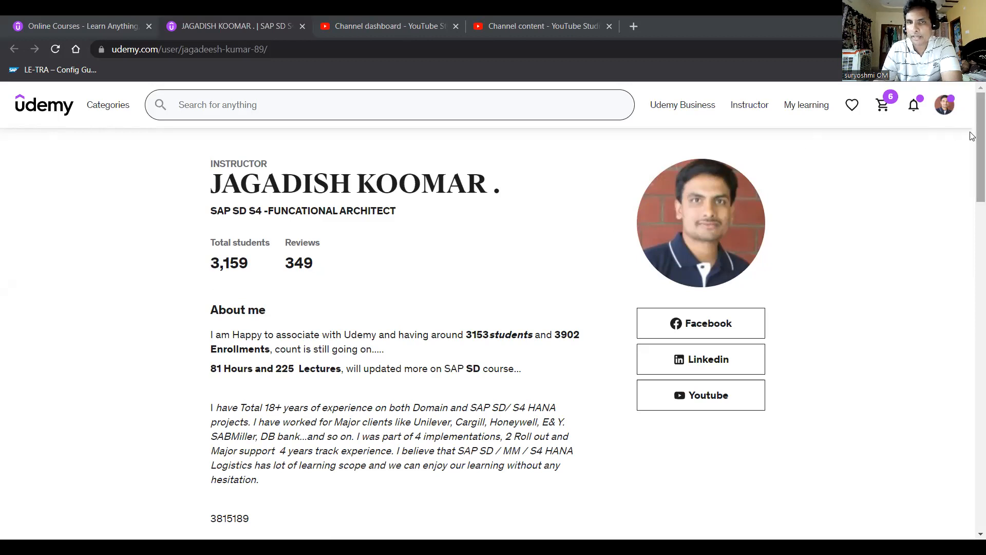
Scroll down to the My courses (17) list of SAP courses below the About me text
scroll("down", 3)
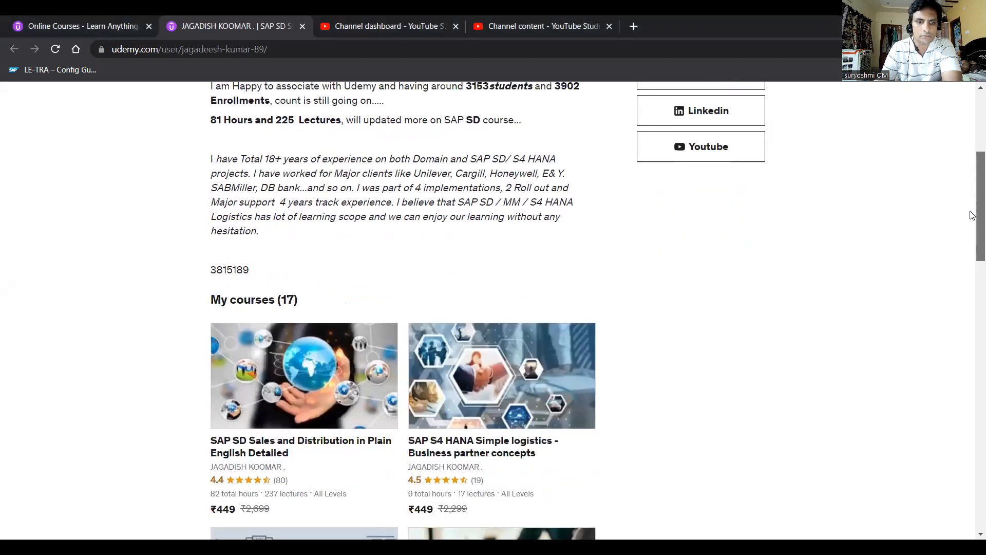
scroll("down", 3)
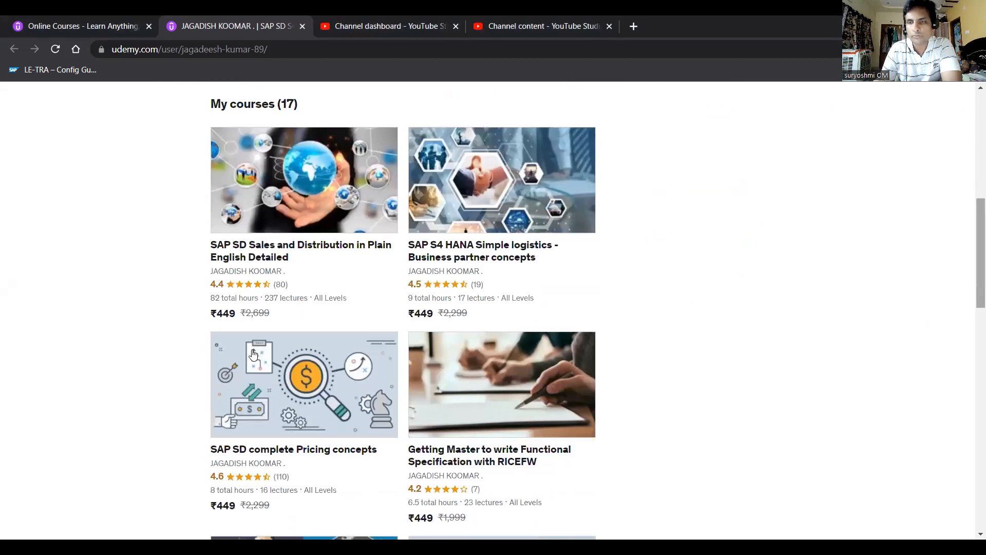
mouse_move(225, 302)
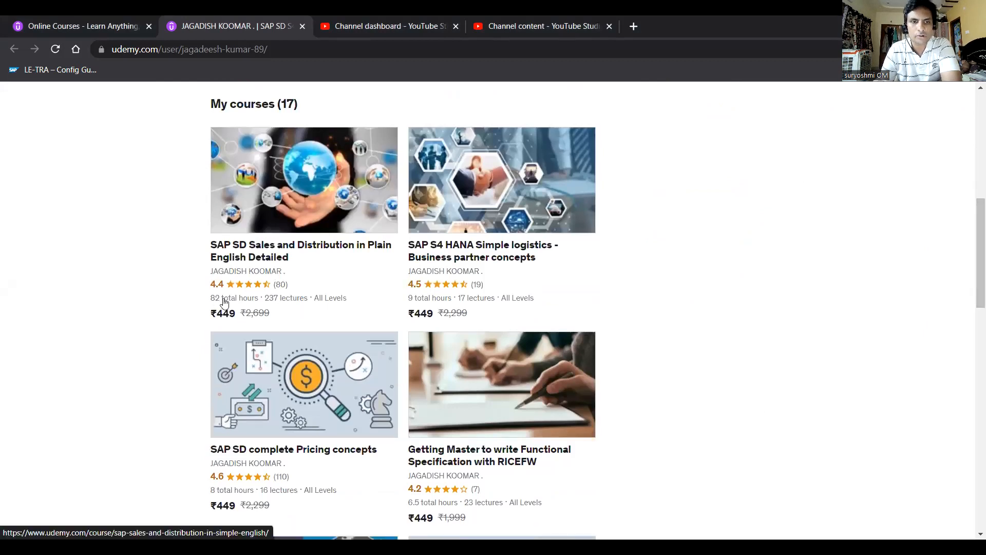
mouse_move(283, 305)
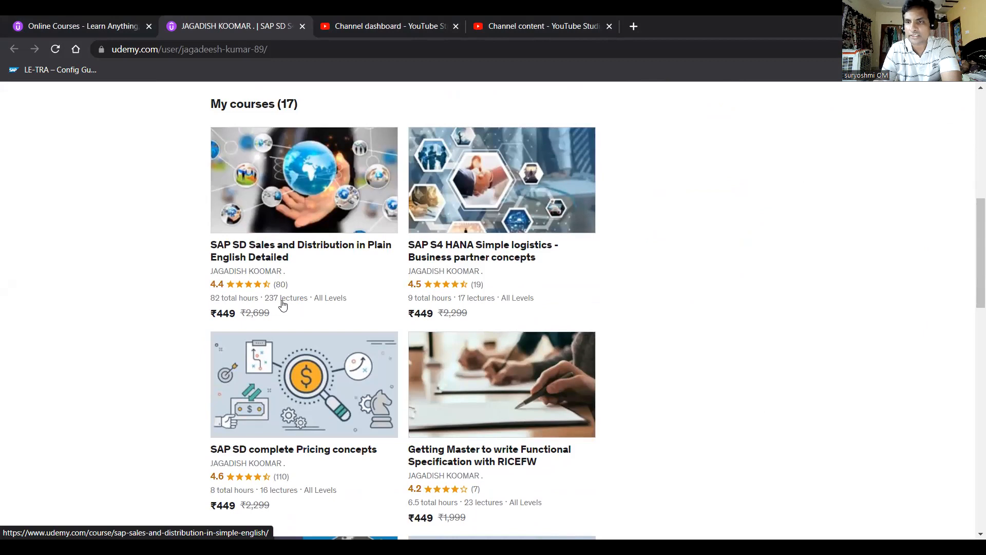
mouse_move(459, 257)
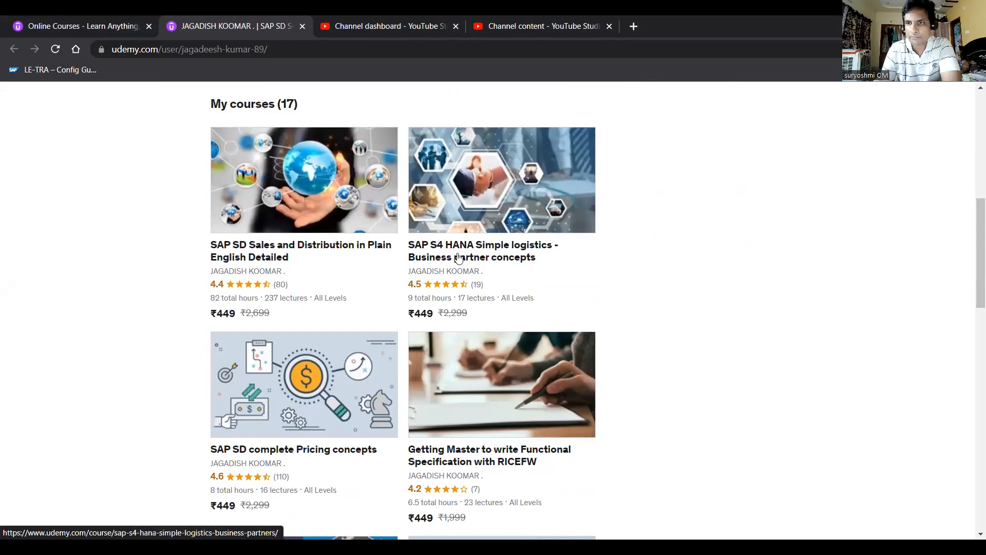
mouse_move(418, 281)
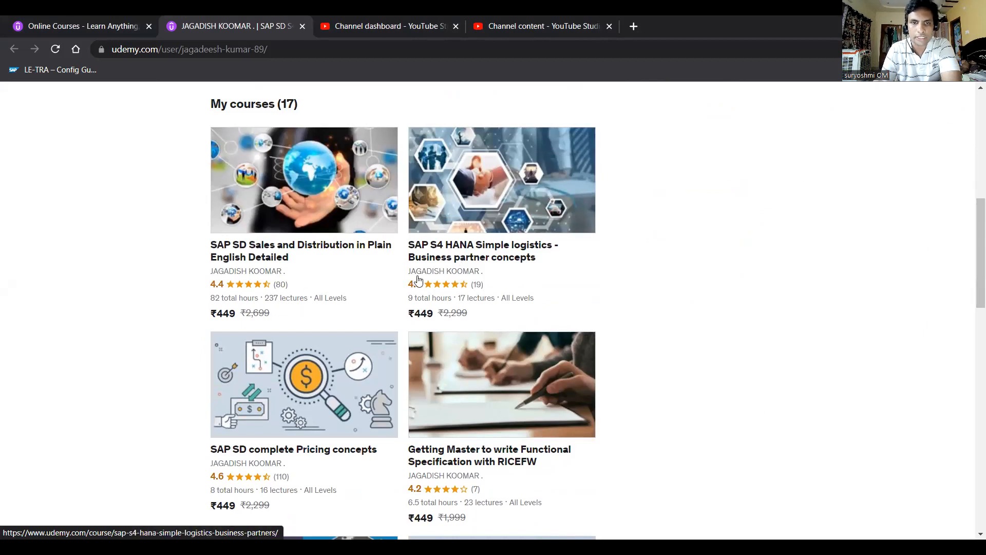
mouse_move(473, 261)
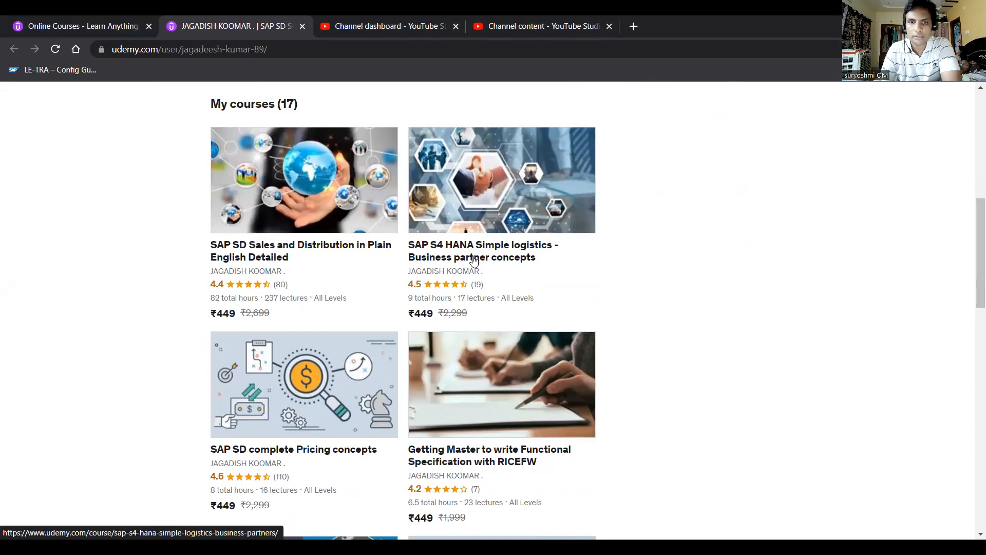
mouse_move(437, 278)
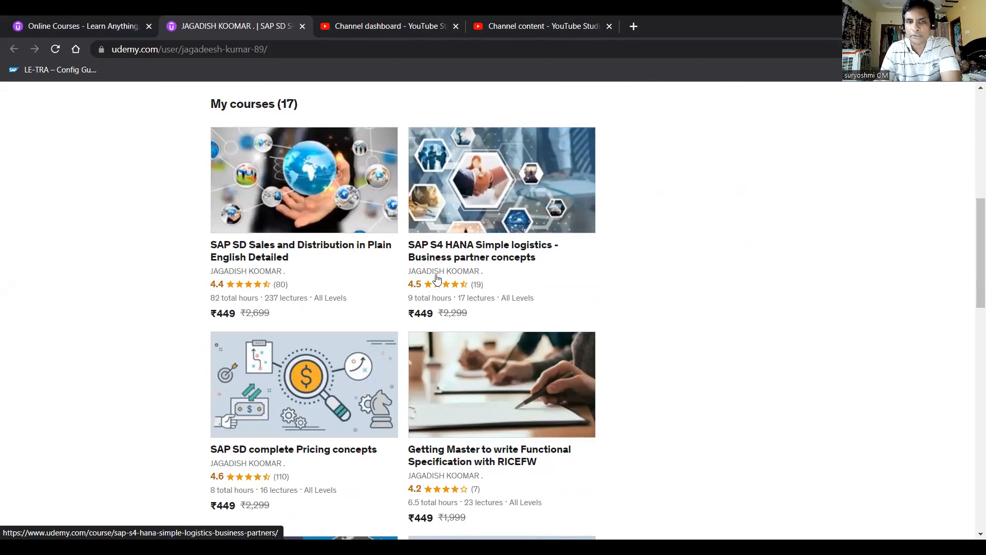
mouse_move(470, 243)
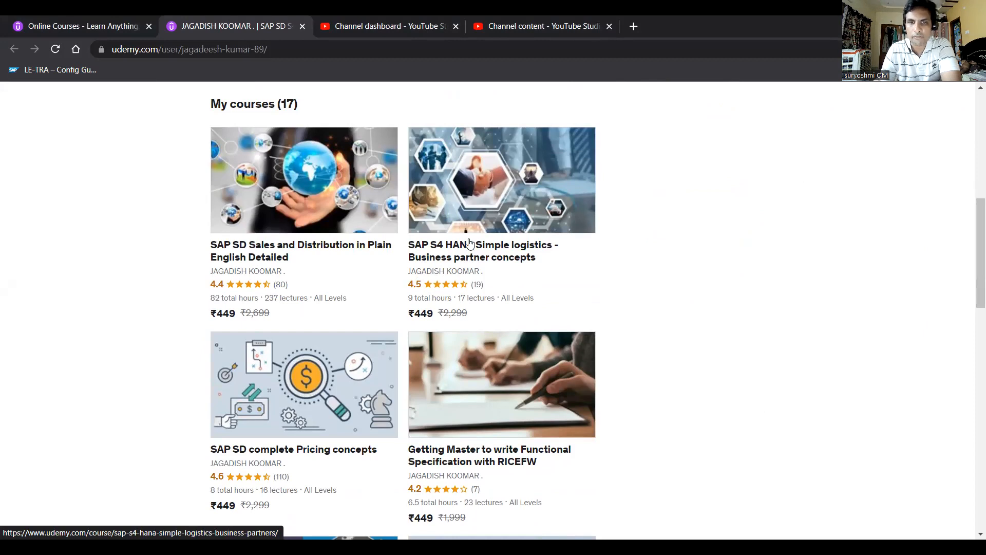
mouse_move(461, 273)
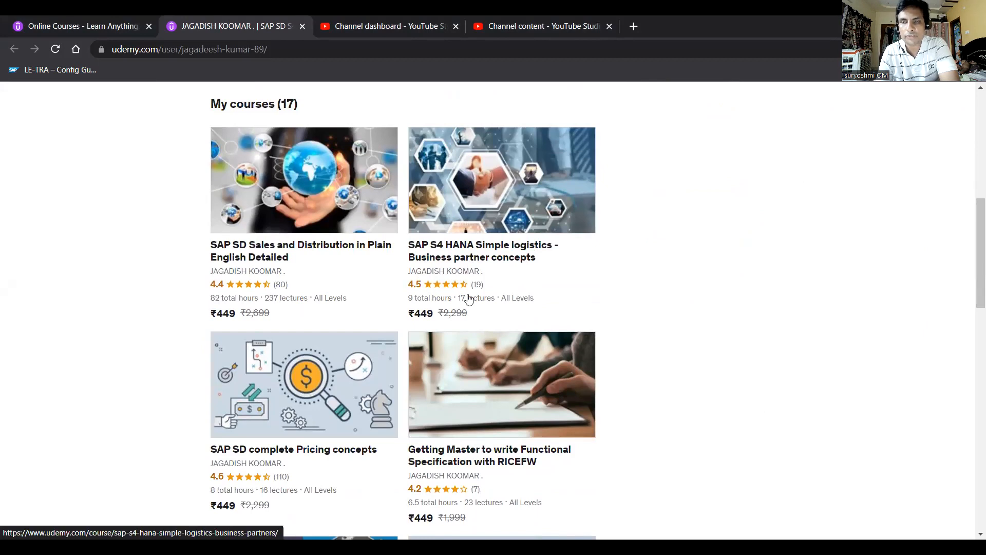
mouse_move(286, 468)
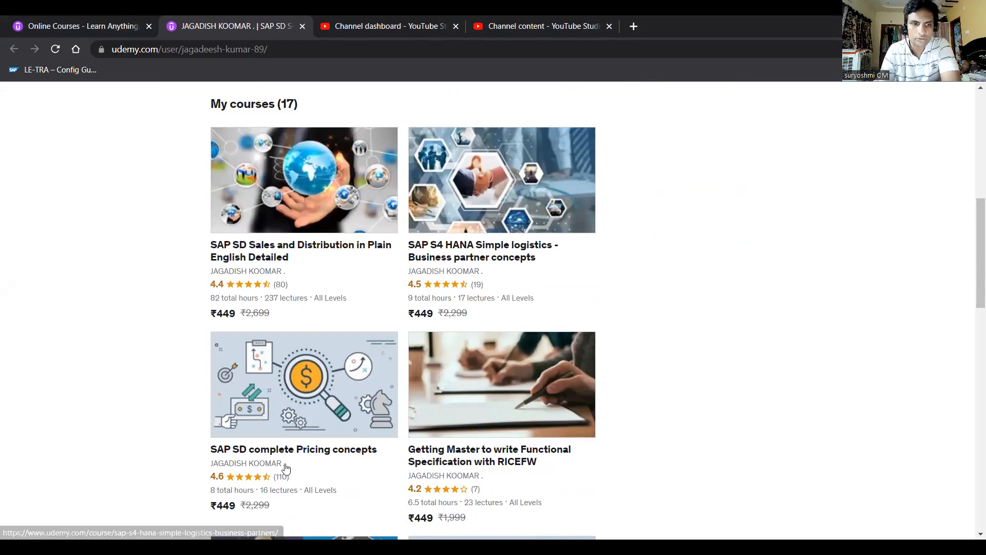
mouse_move(220, 320)
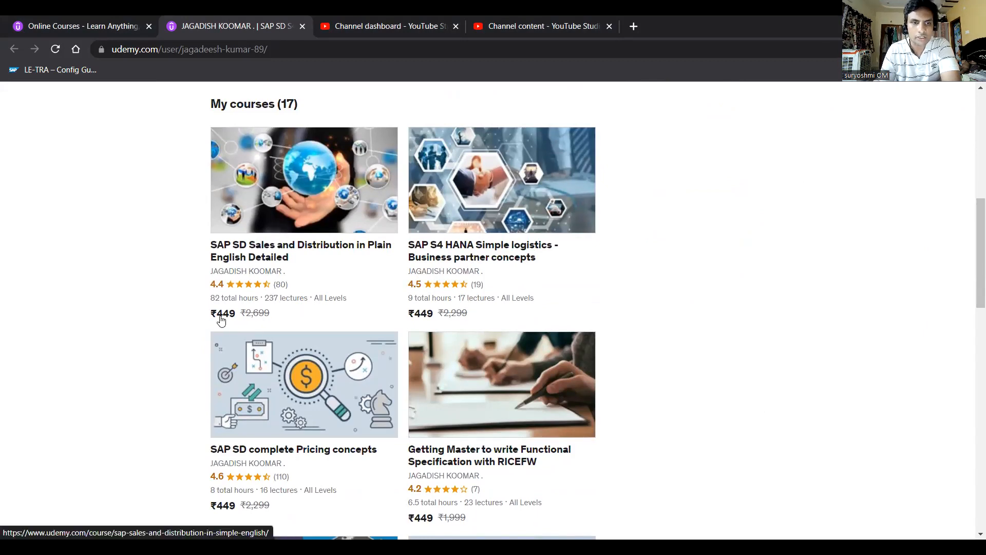
mouse_move(273, 321)
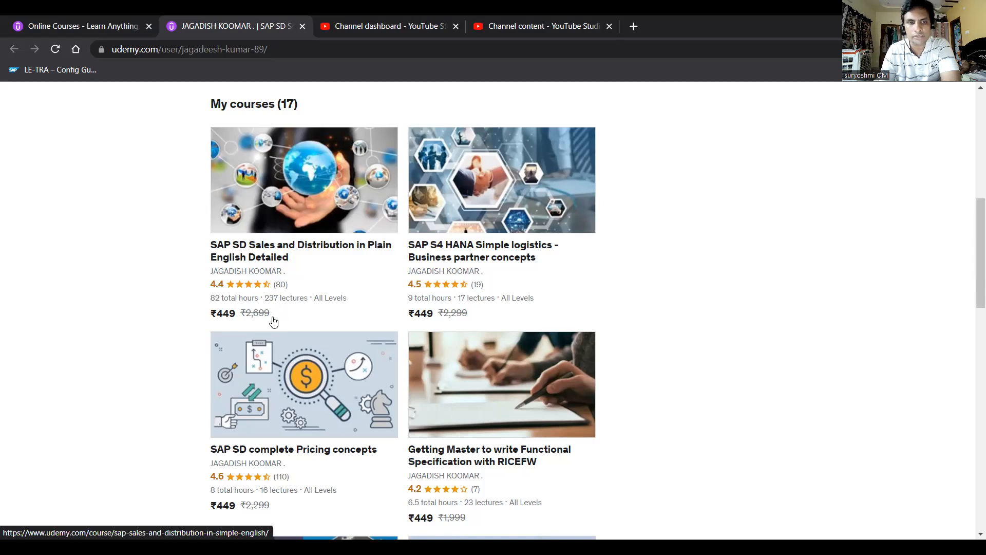
mouse_move(228, 321)
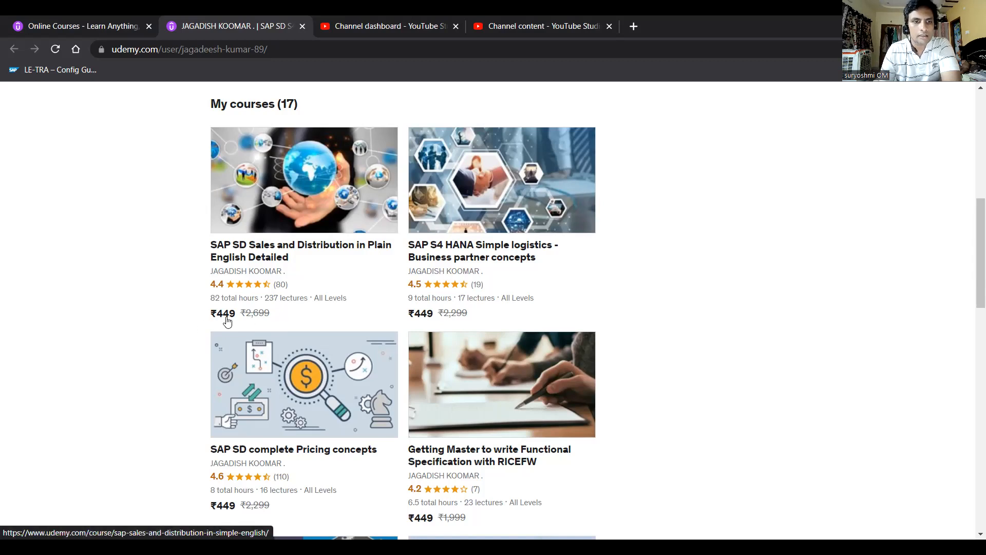
mouse_move(237, 322)
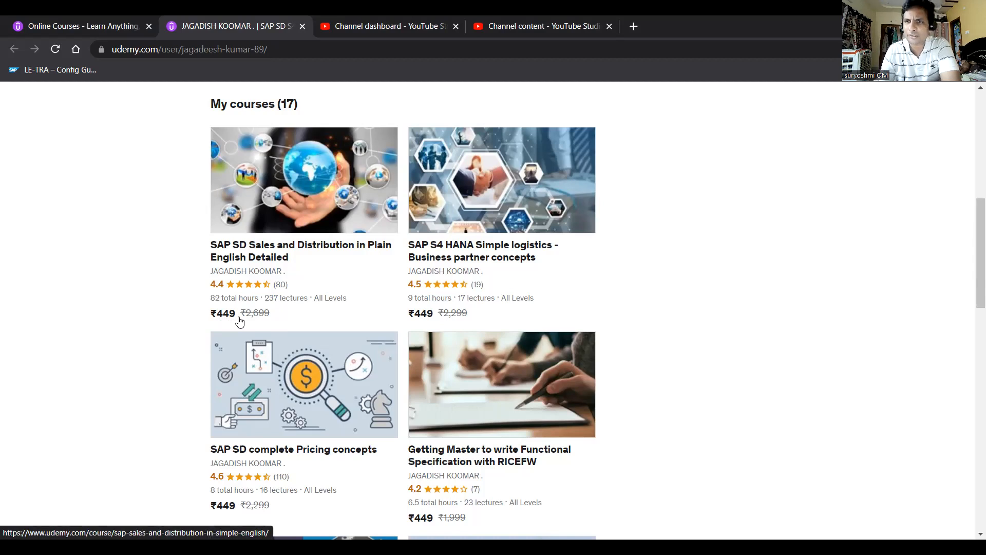
mouse_move(234, 322)
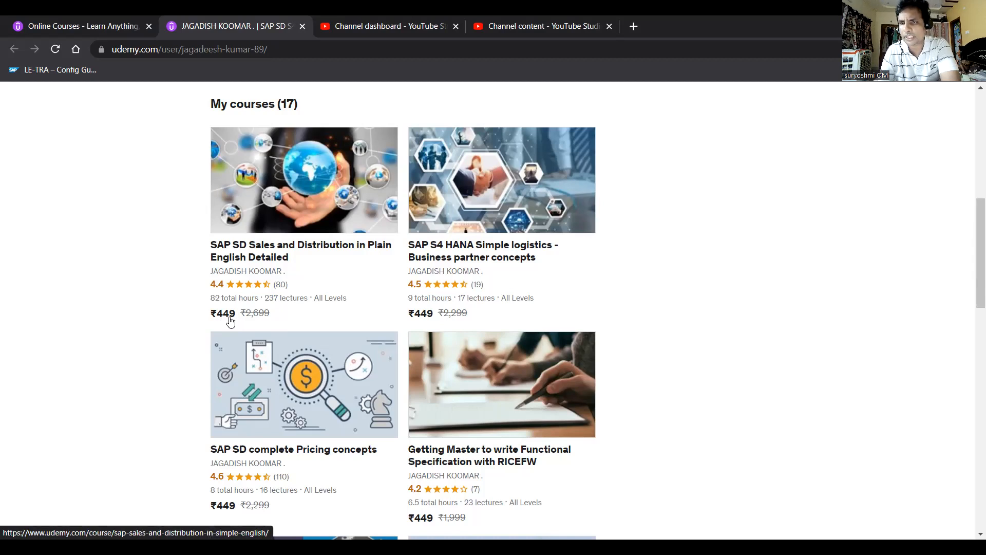
mouse_move(327, 472)
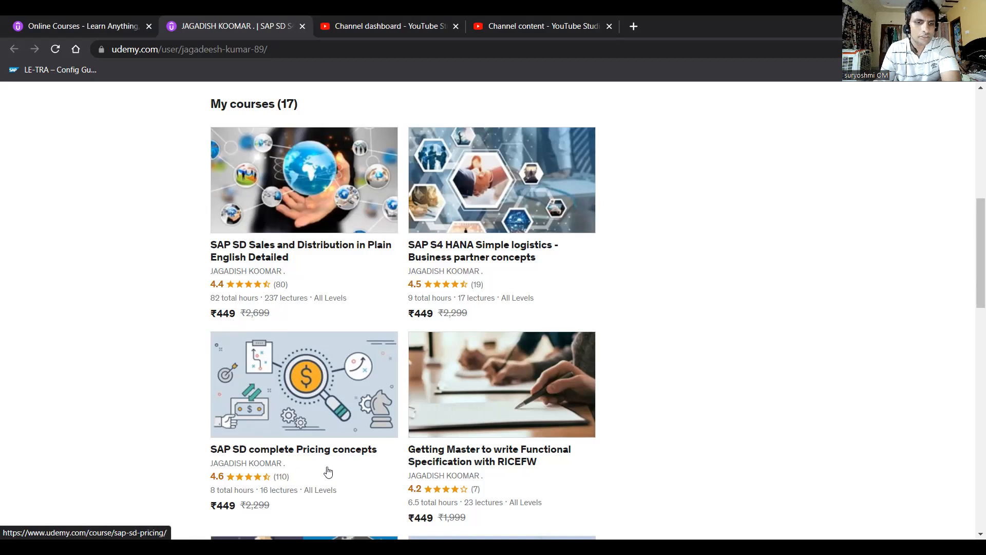
mouse_move(256, 385)
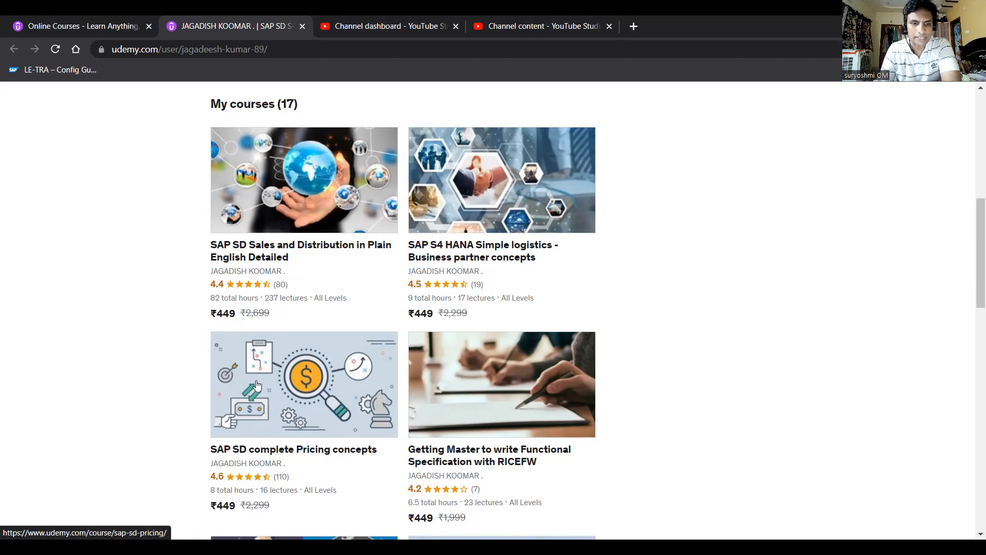
mouse_move(971, 144)
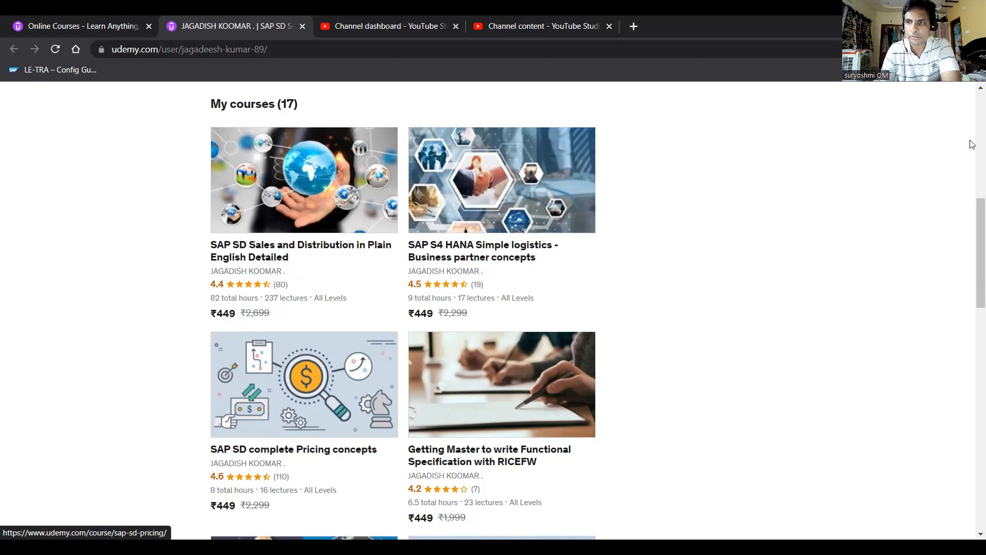
Scroll through the course cards to SAP SD complete Pricing concepts and the RICEFW functional specification course
scroll("down", 3)
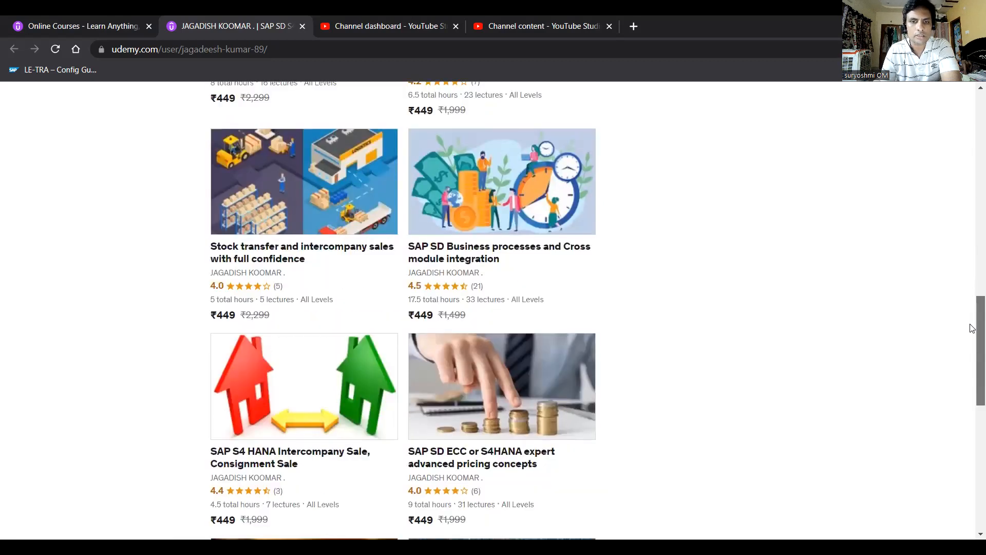
scroll("down", 3)
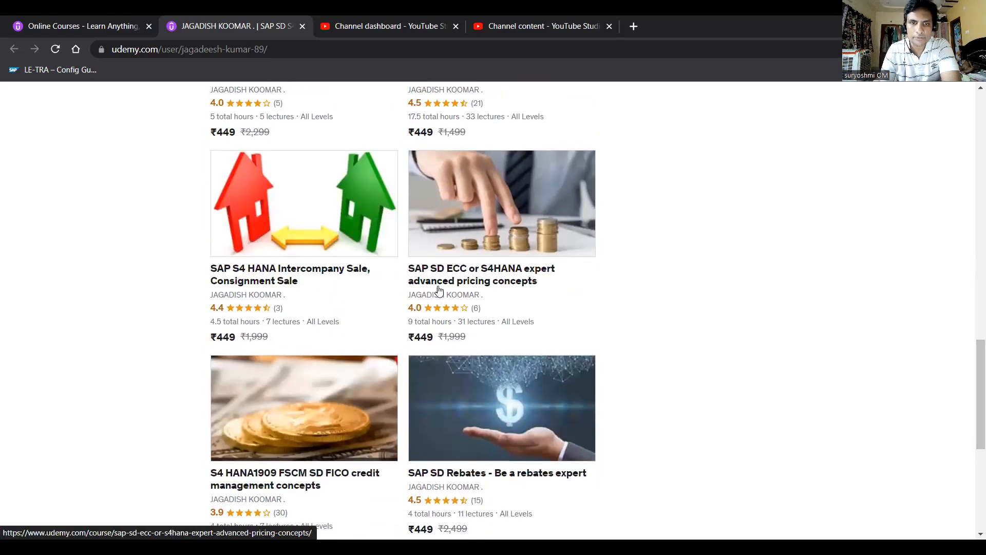
mouse_move(496, 174)
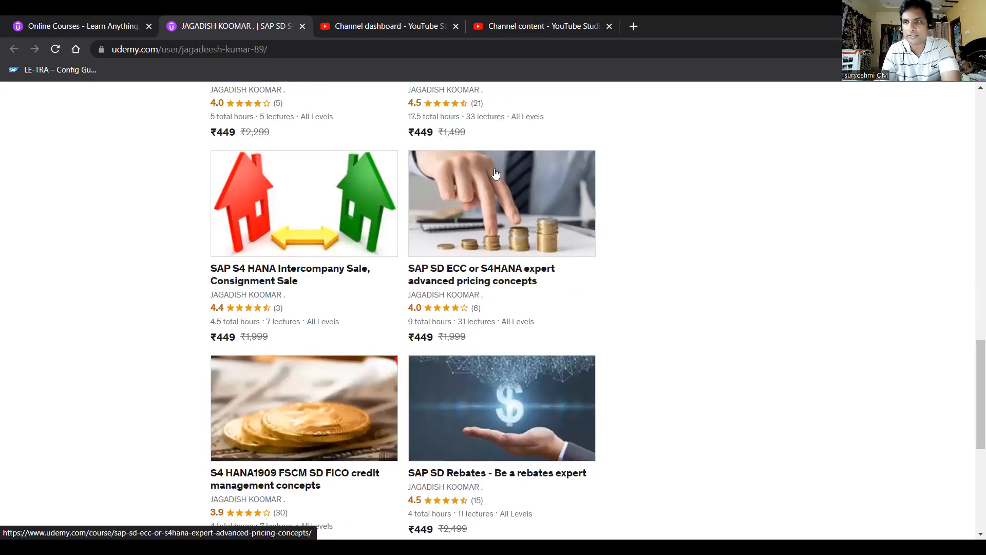
scroll("down", 3)
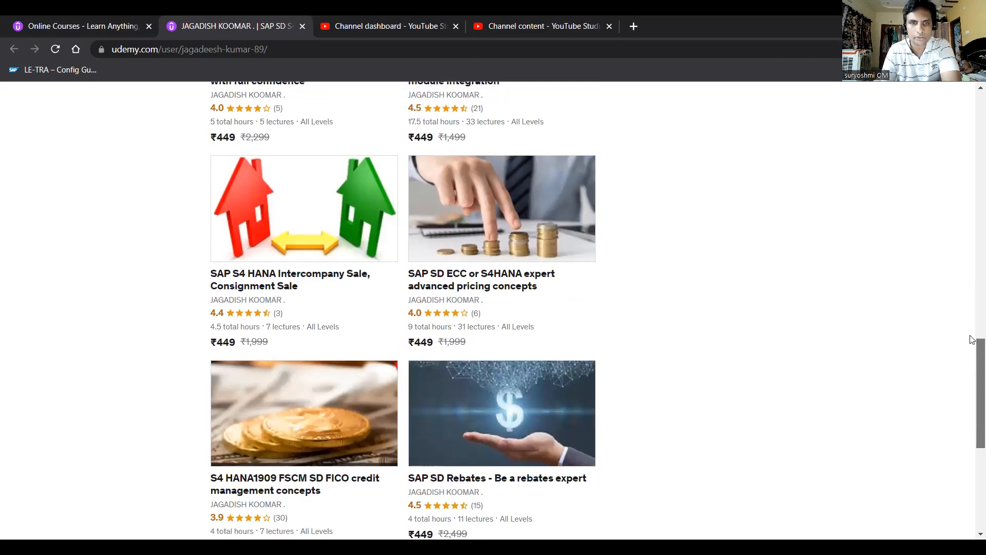
scroll("up", 3)
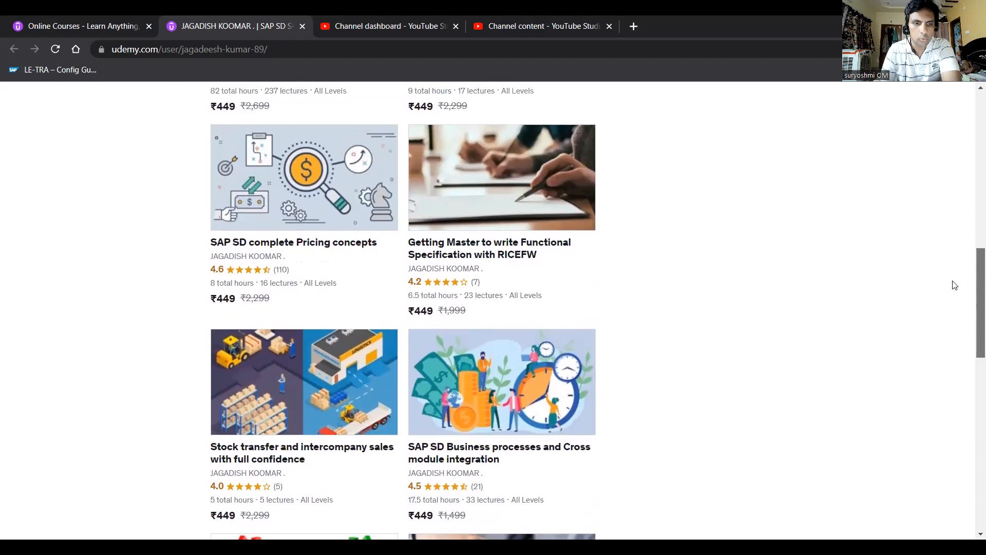
scroll("down", 3)
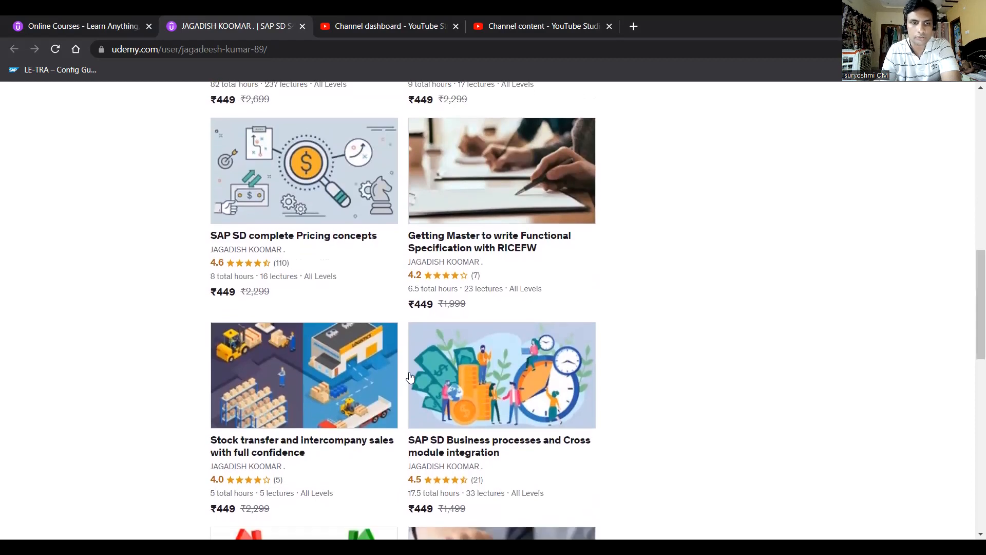
mouse_move(500, 371)
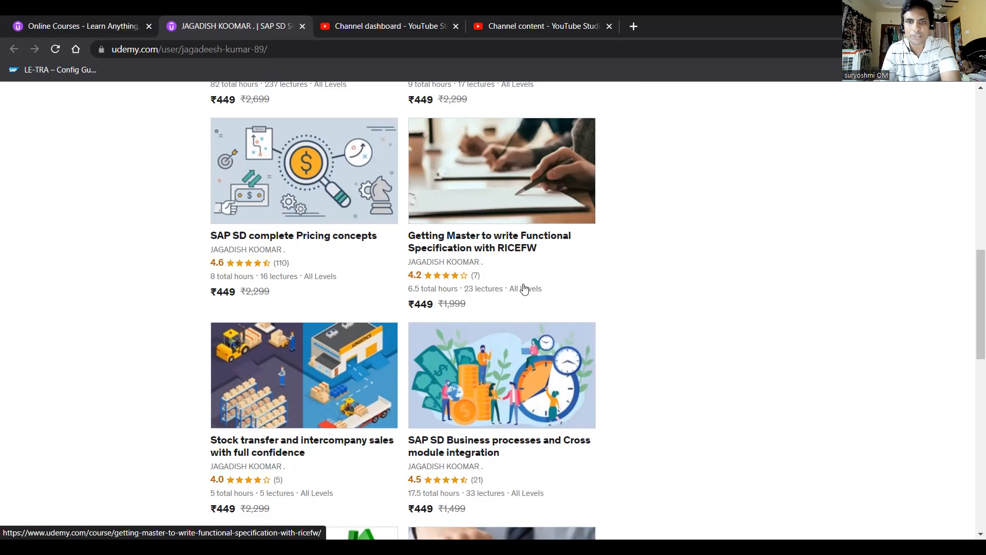
mouse_move(522, 266)
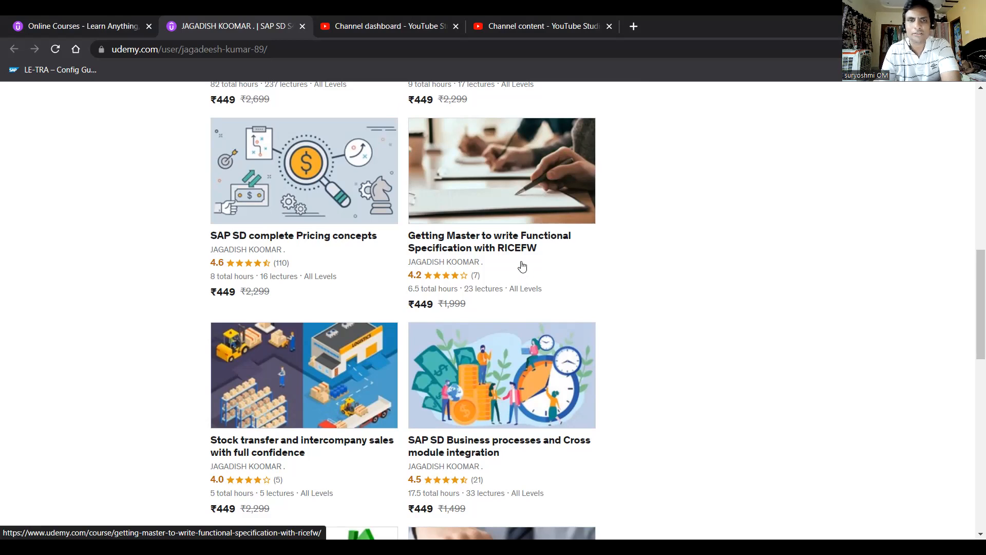
mouse_move(506, 245)
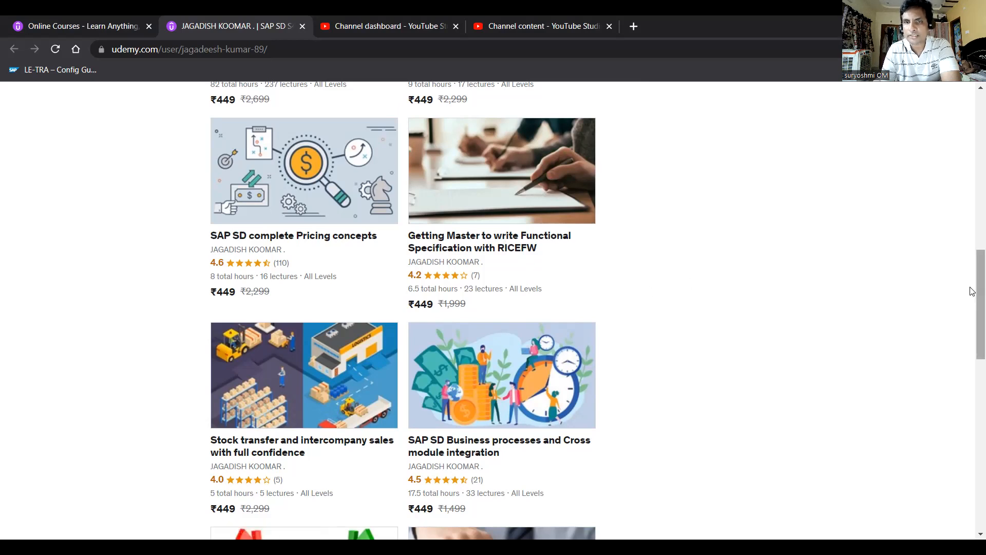
mouse_move(471, 183)
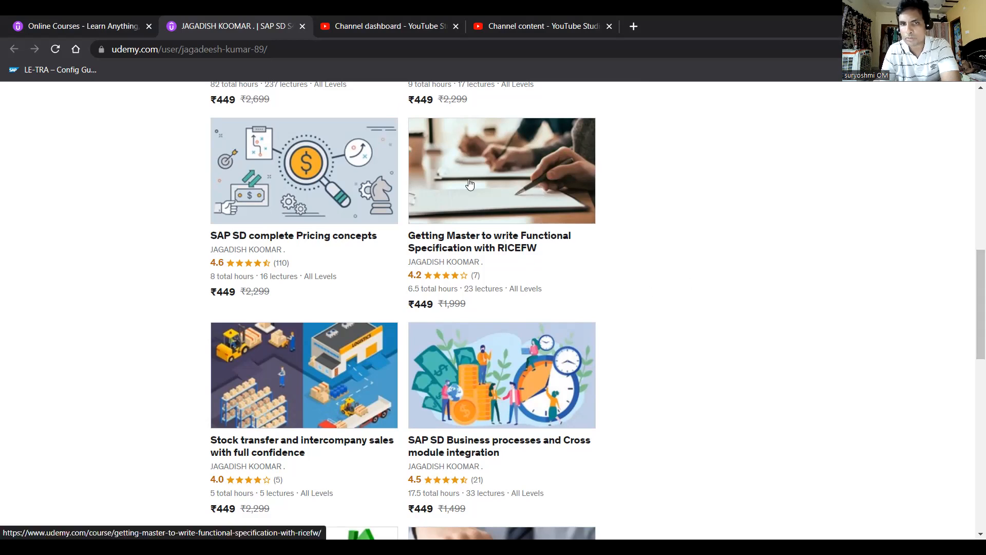
mouse_move(528, 234)
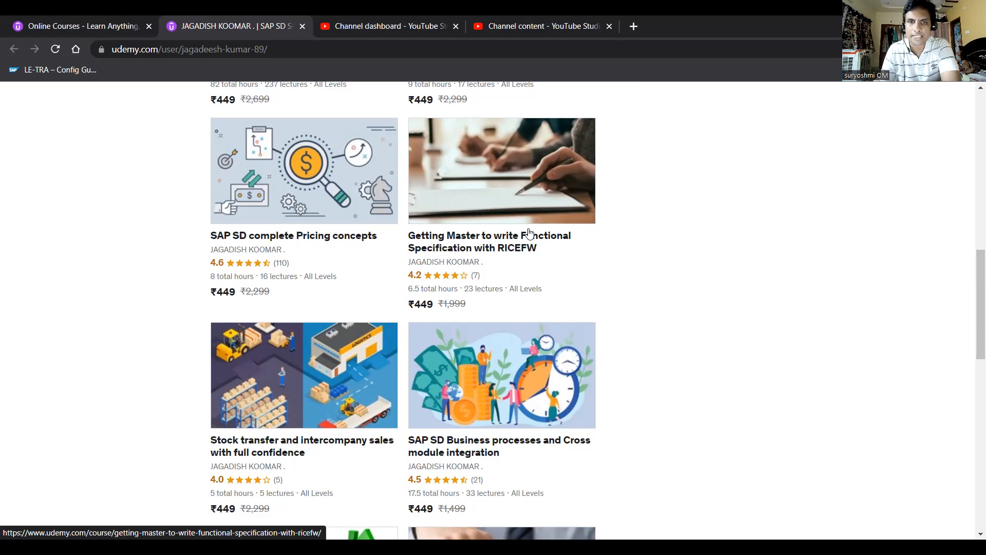
mouse_move(486, 262)
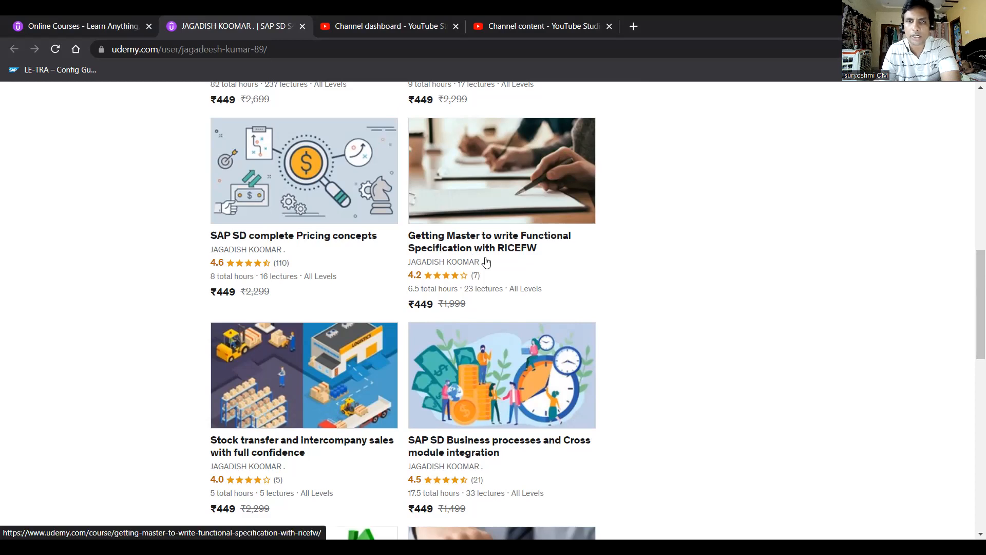
mouse_move(848, 304)
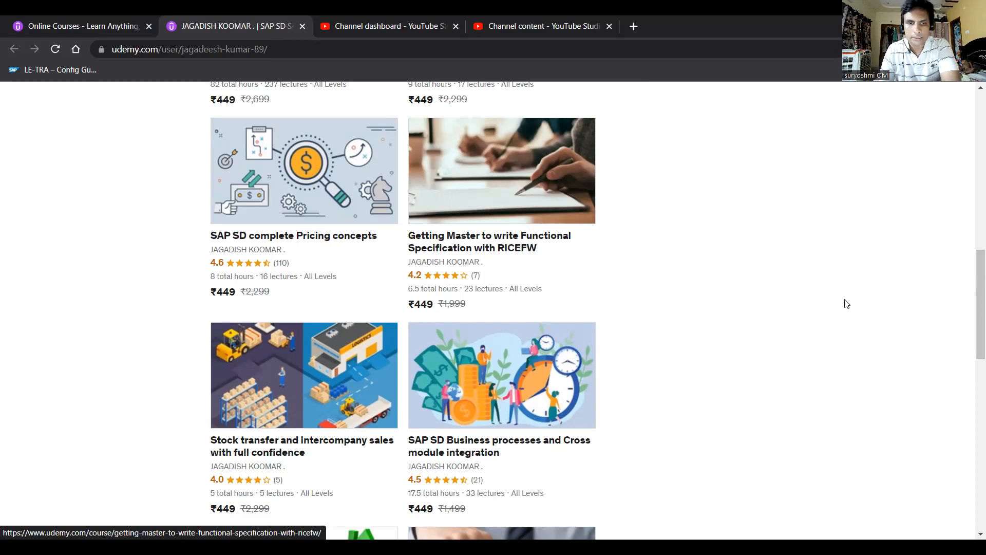
scroll("up", 3)
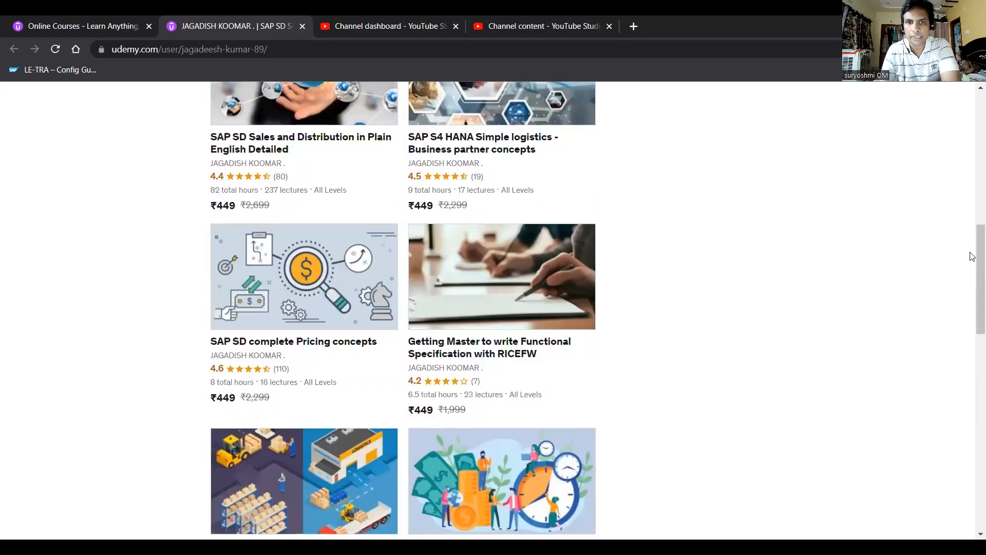
mouse_move(491, 347)
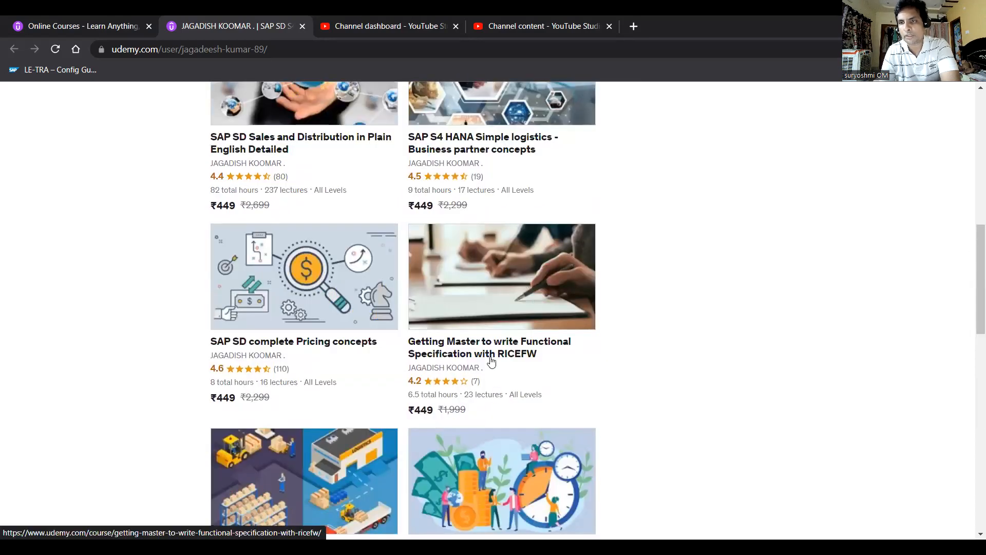
mouse_move(471, 358)
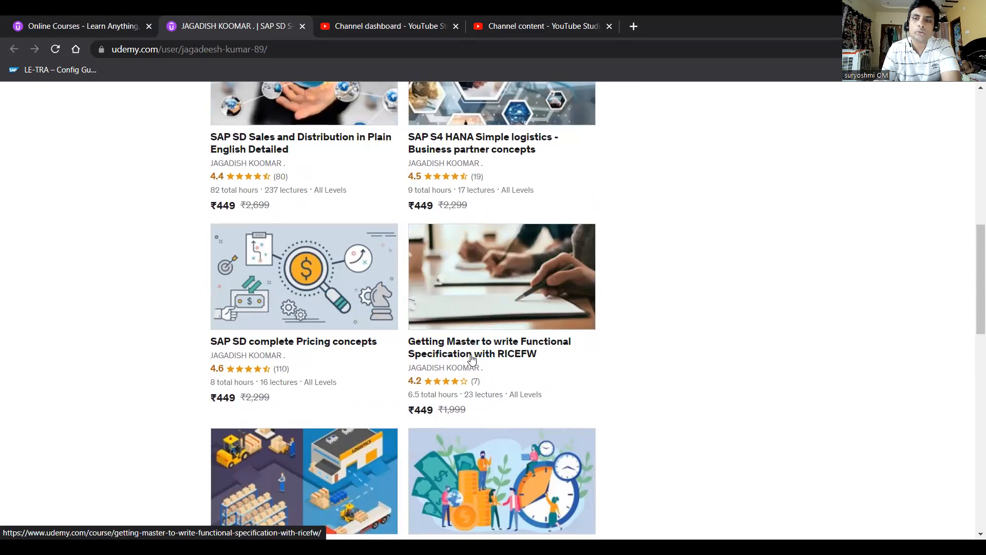
Scroll past the SAP SD Rebates card to the pagination links and site footer
scroll("down", 3)
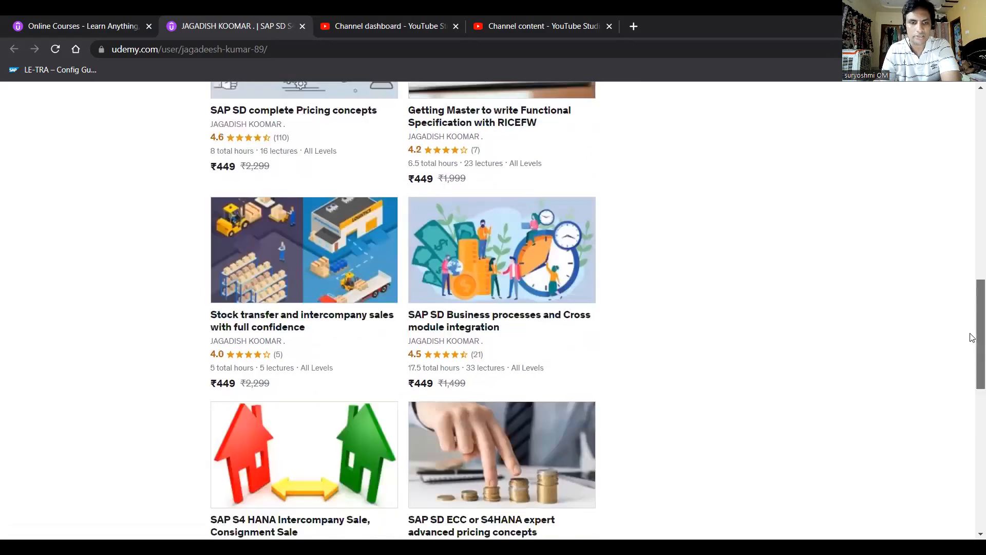
scroll("down", 3)
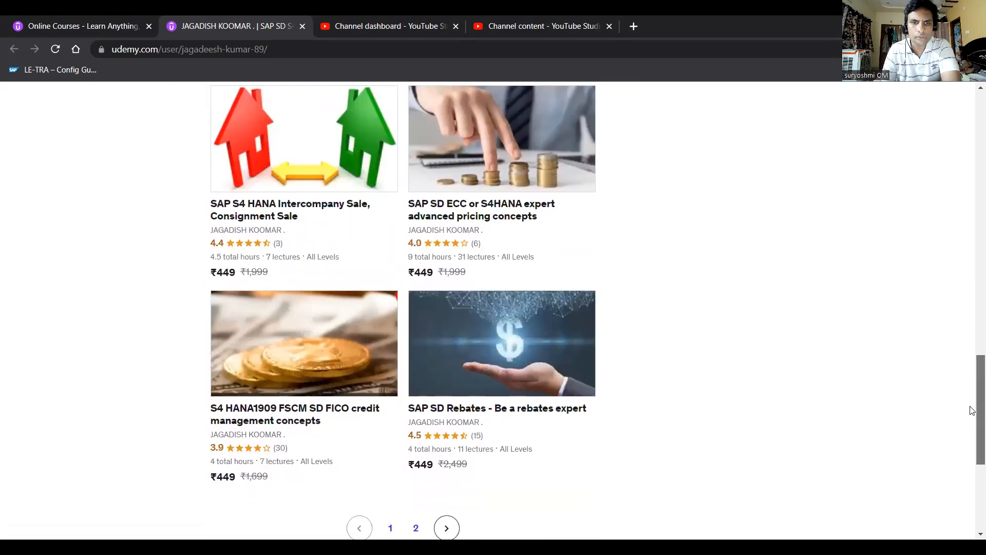
scroll("down", 3)
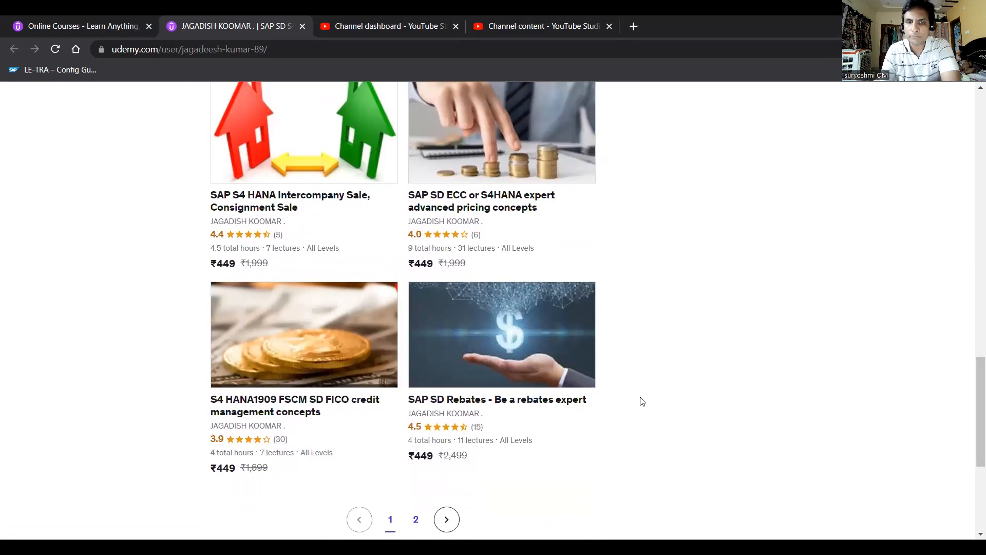
mouse_move(532, 364)
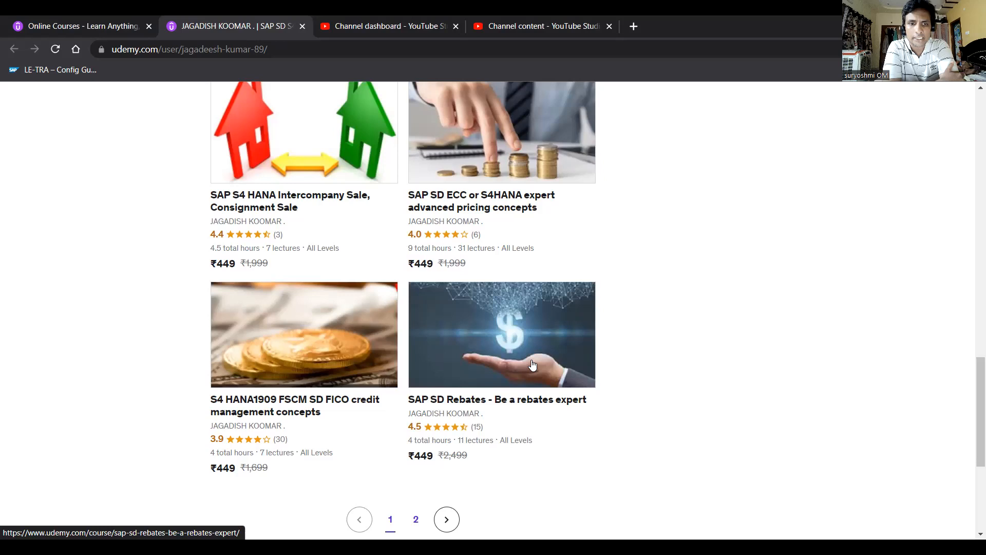
mouse_move(282, 325)
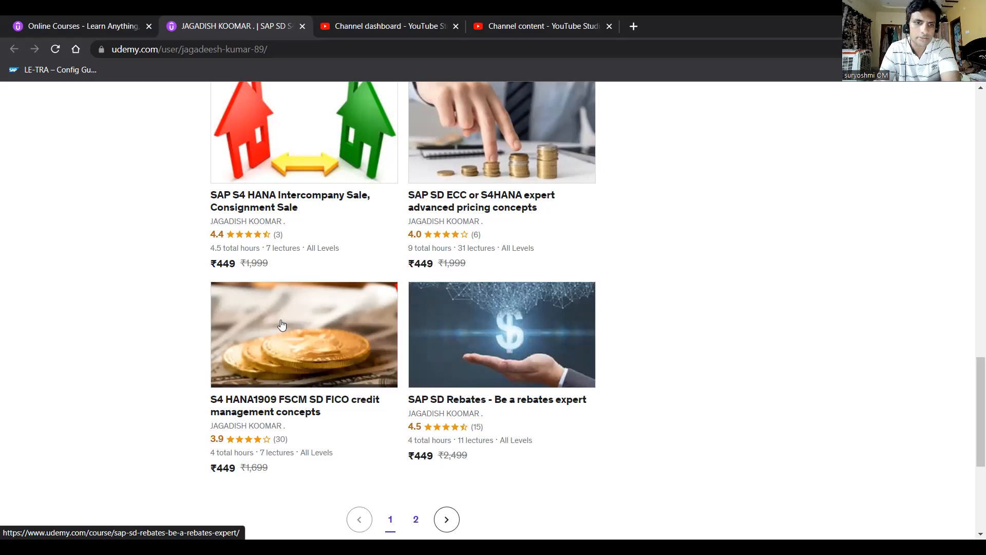
mouse_move(489, 264)
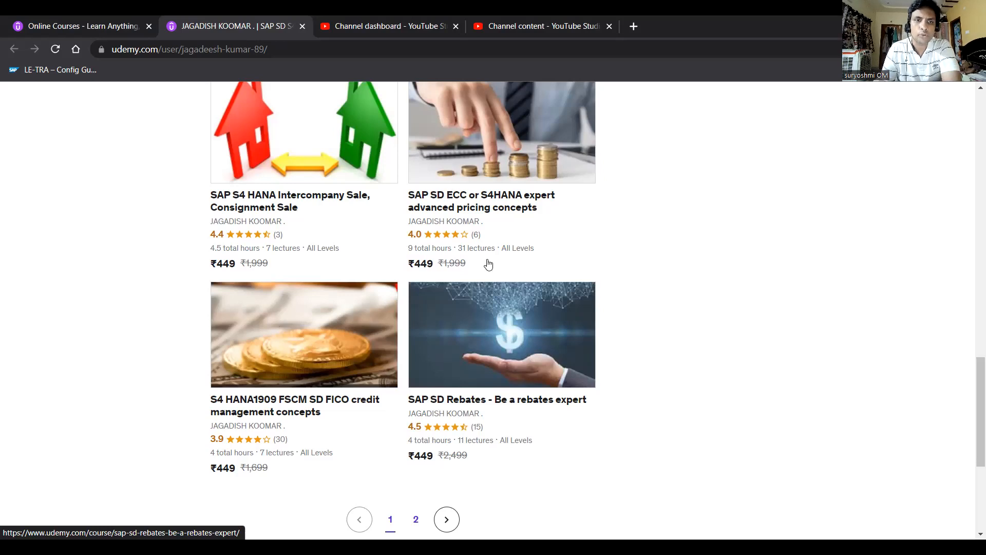
mouse_move(515, 380)
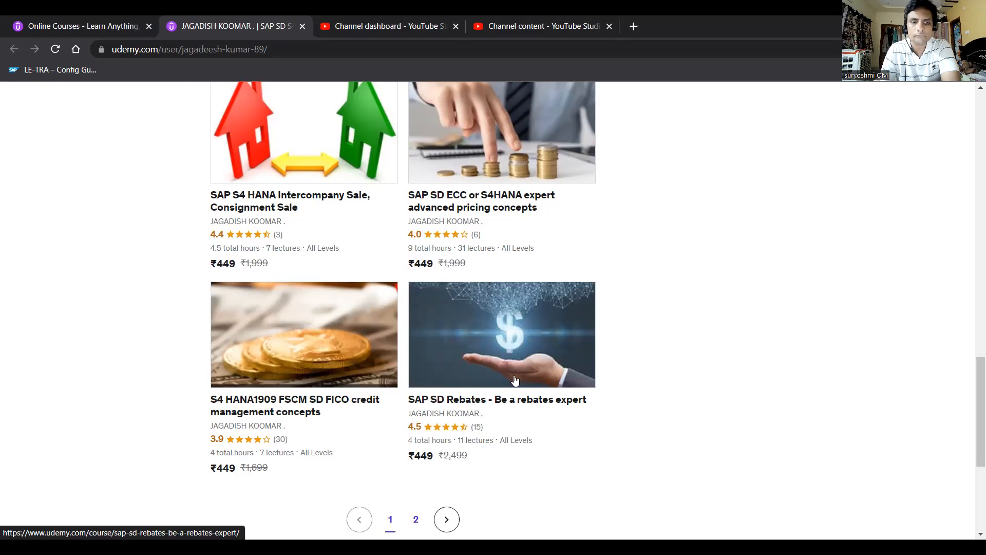
scroll("down", 3)
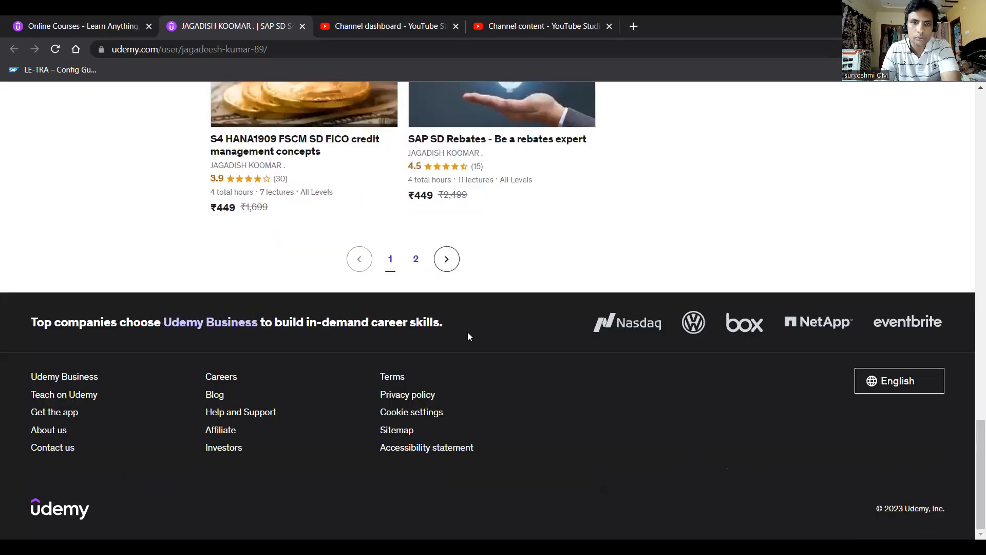
Go to page 2 of the course list showing Stock Transfers in S4 HANA2020 and Shipment learning
left_click(415, 259)
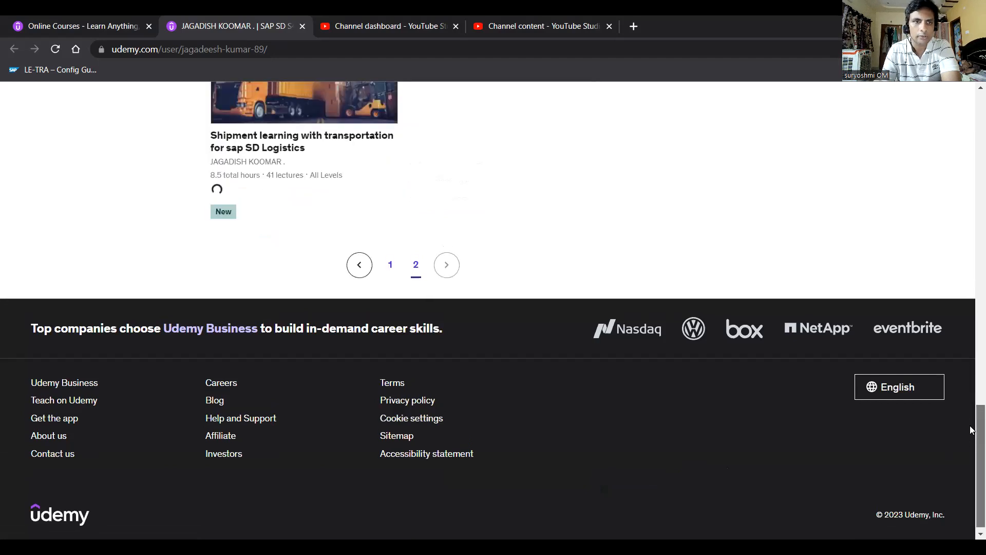
scroll("up", 3)
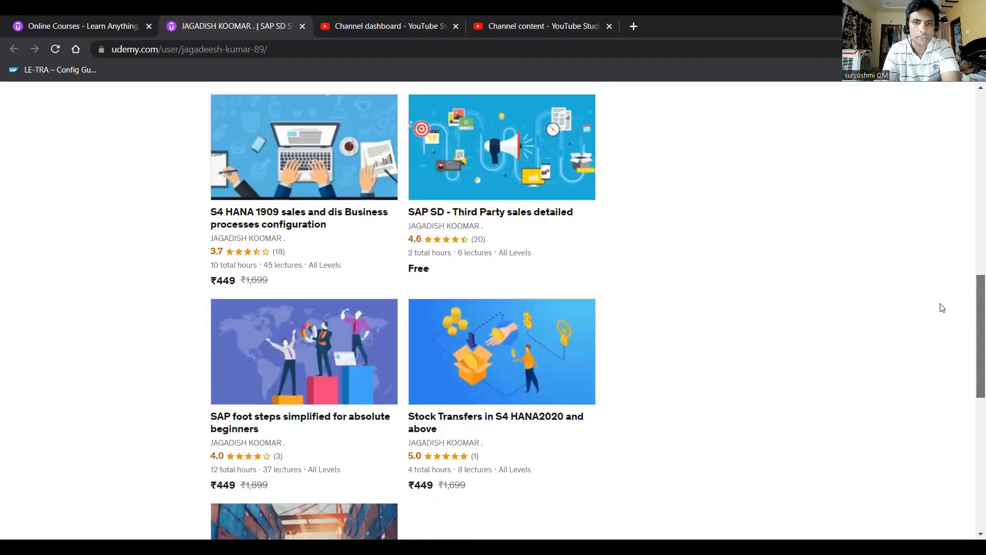
scroll("down", 3)
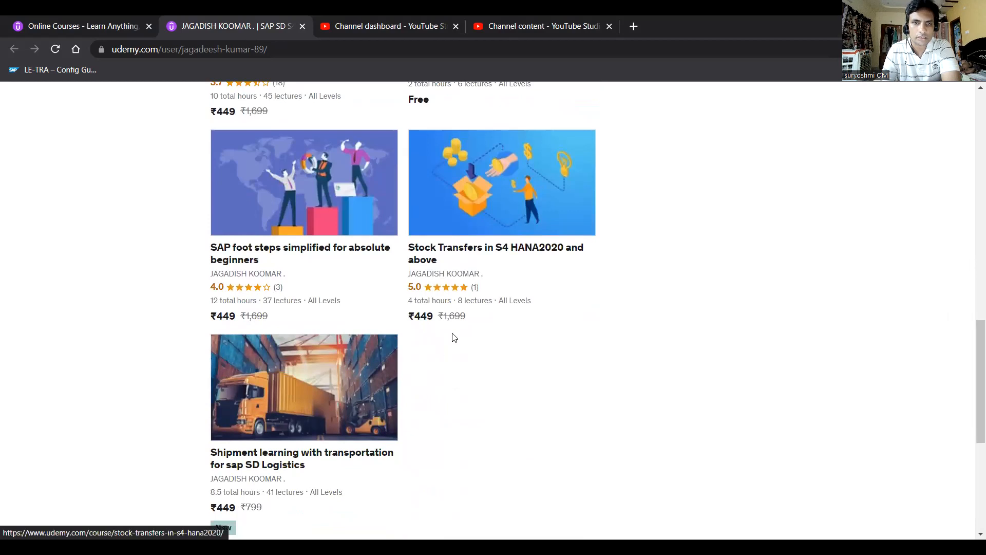
mouse_move(172, 455)
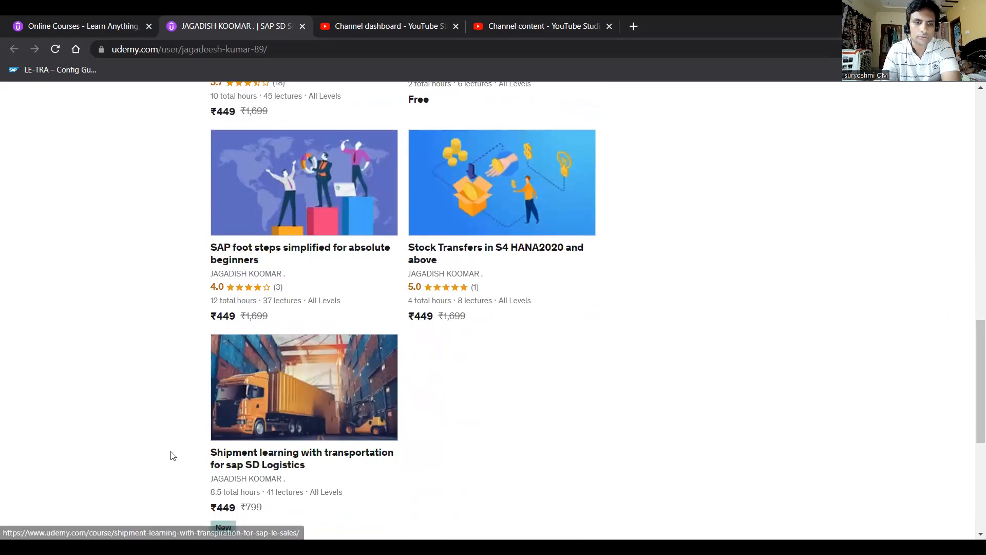
mouse_move(253, 437)
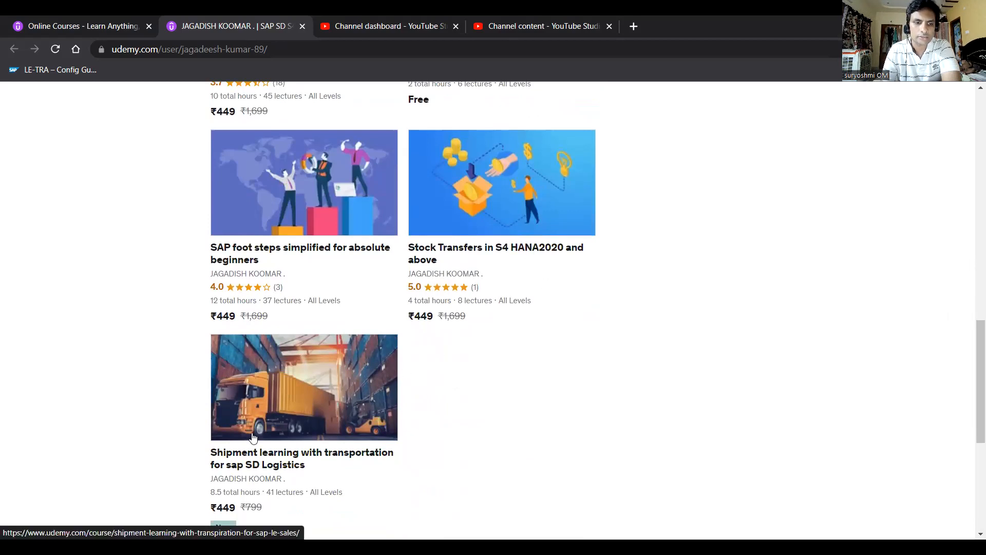
mouse_move(239, 475)
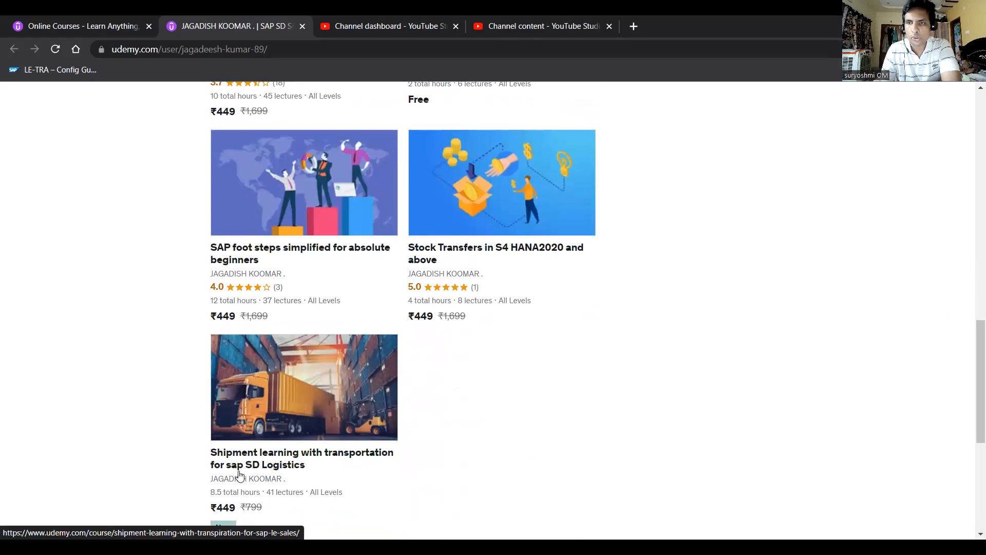
mouse_move(292, 415)
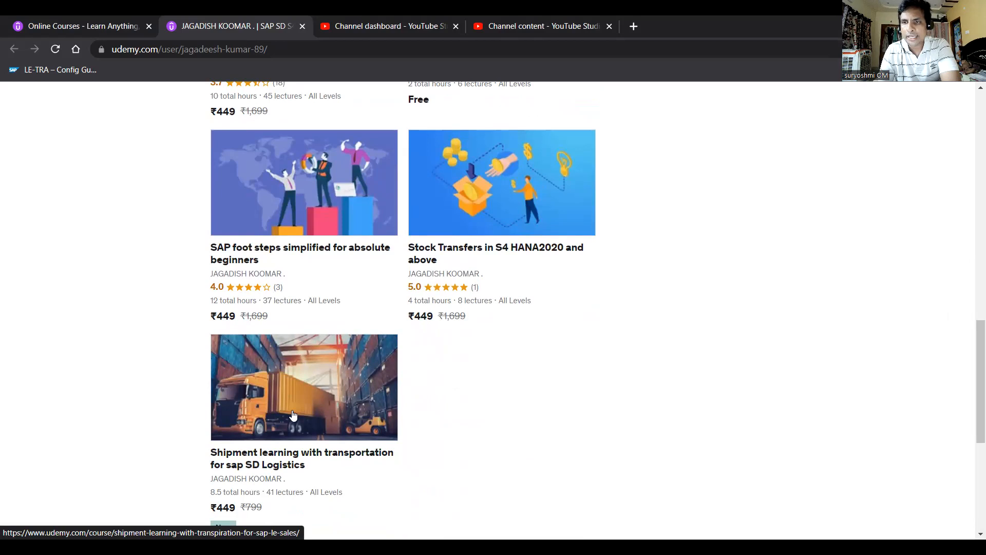
mouse_move(338, 472)
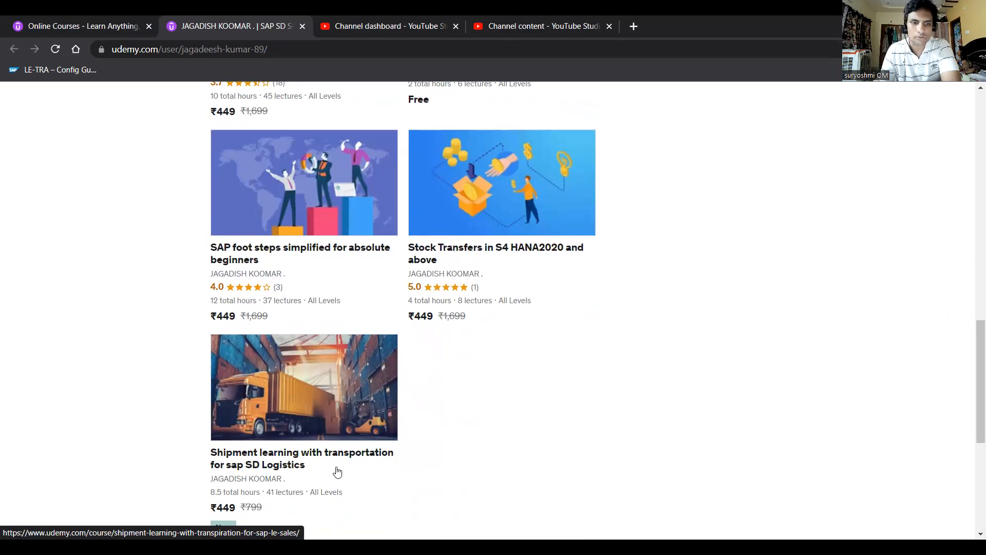
mouse_move(279, 341)
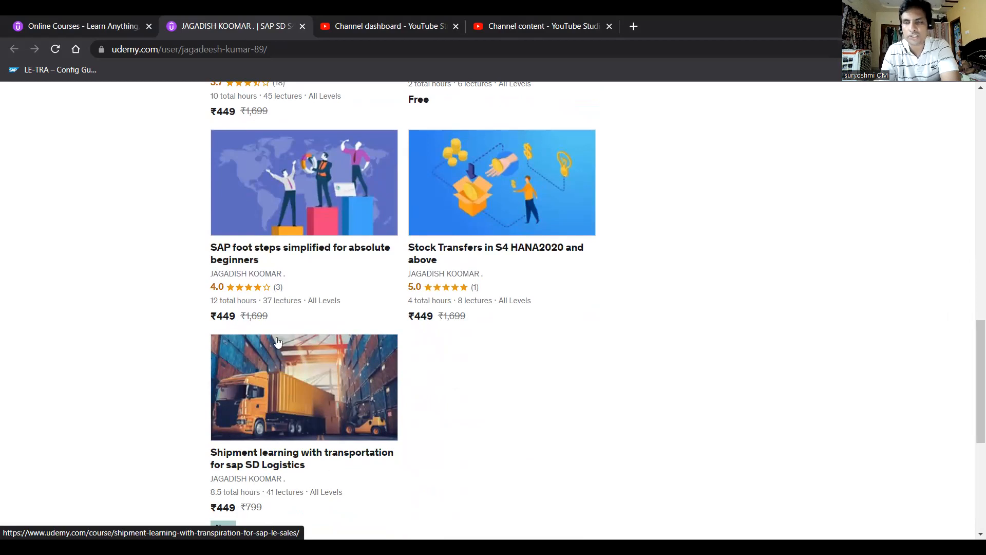
mouse_move(234, 457)
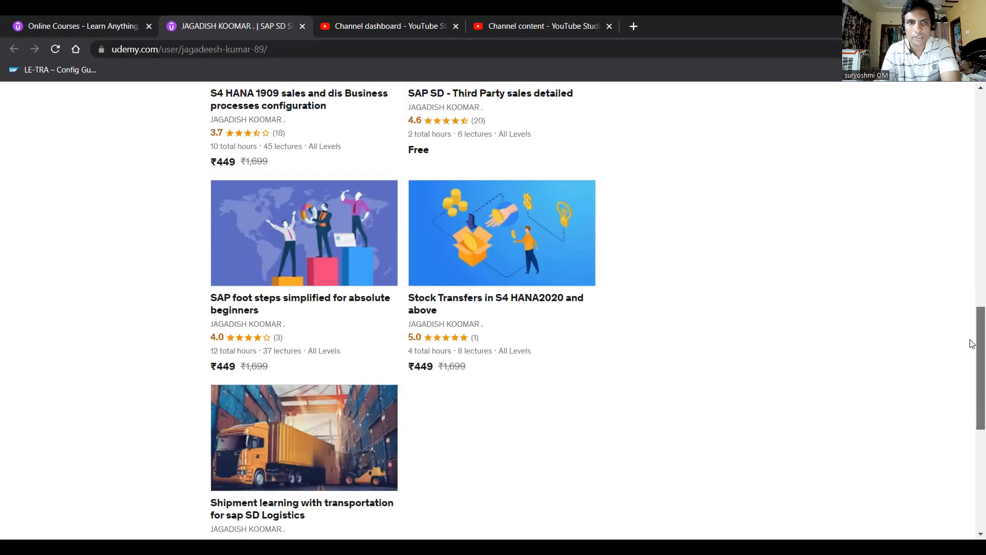
Scroll back to the profile header showing Jagadish Koomar with 3,159 students and 349 reviews
scroll("up", 3)
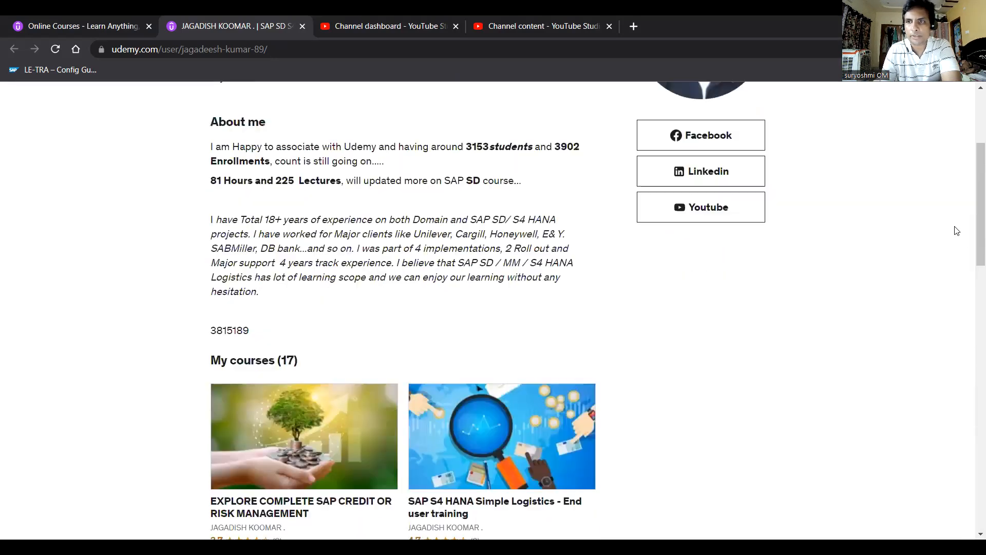
scroll("up", 3)
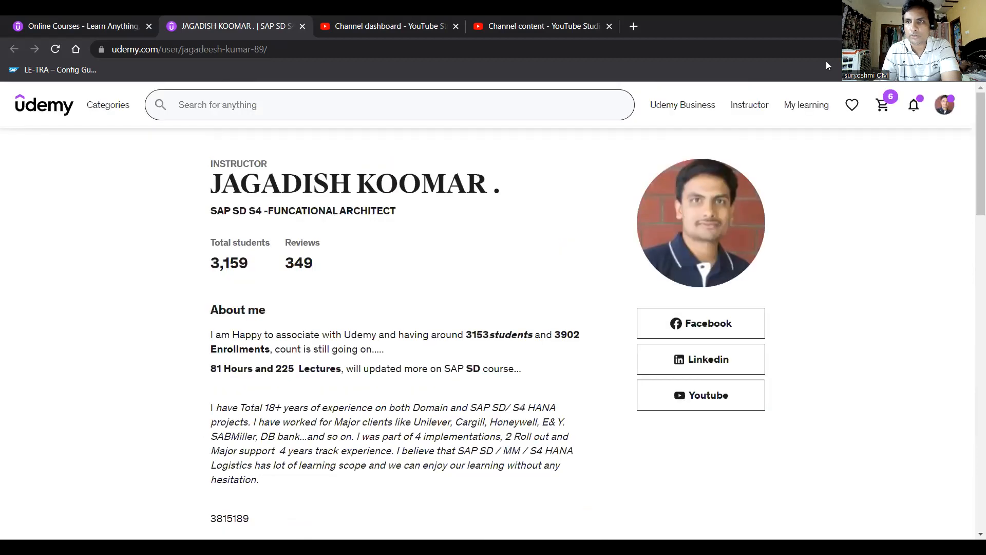